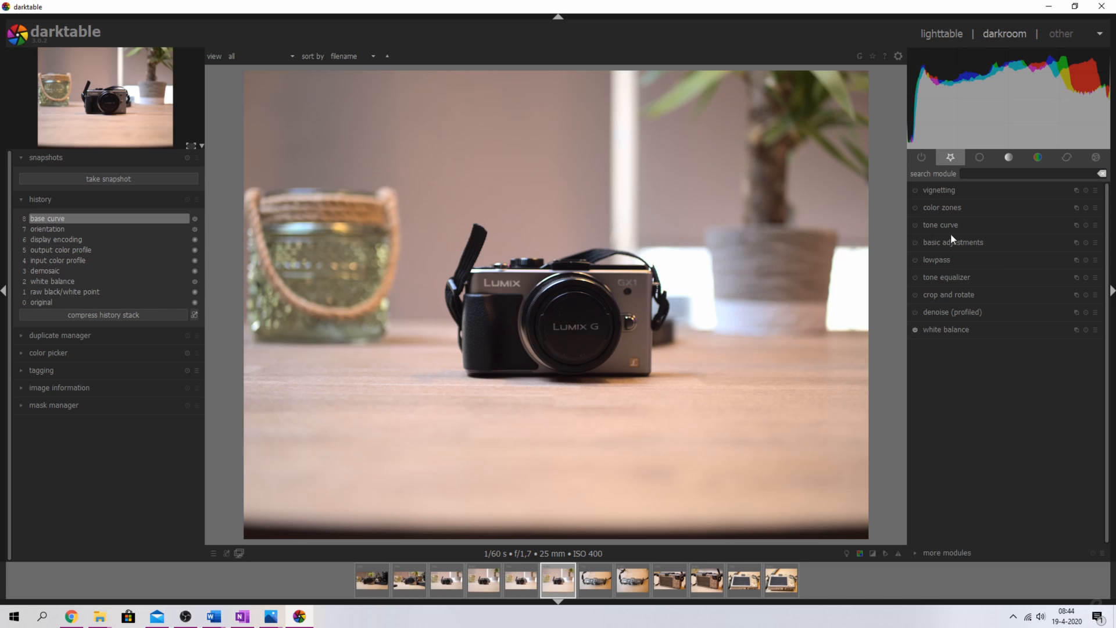
{"action": "mouse_move", "coordinate": [956, 289]}
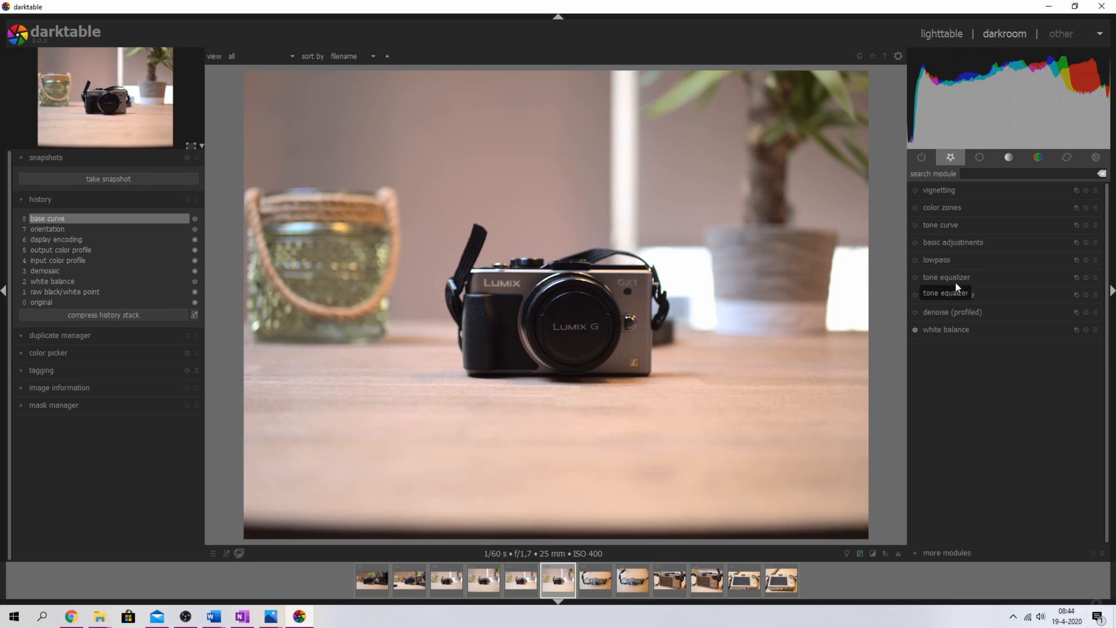
{"action": "mouse_move", "coordinate": [953, 211]}
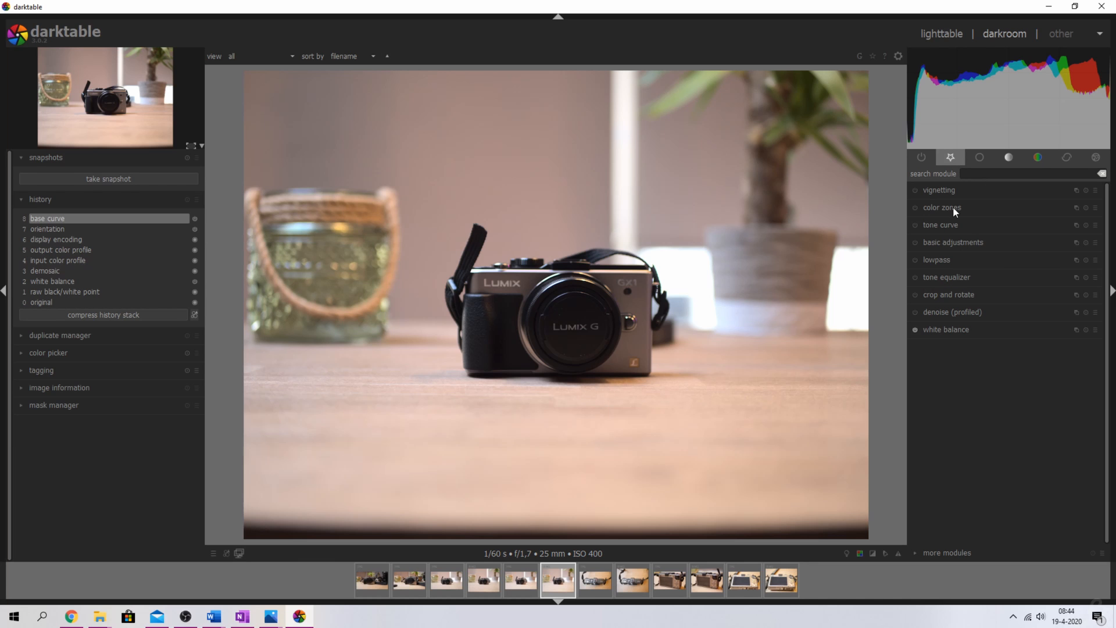
{"action": "mouse_move", "coordinate": [941, 207]}
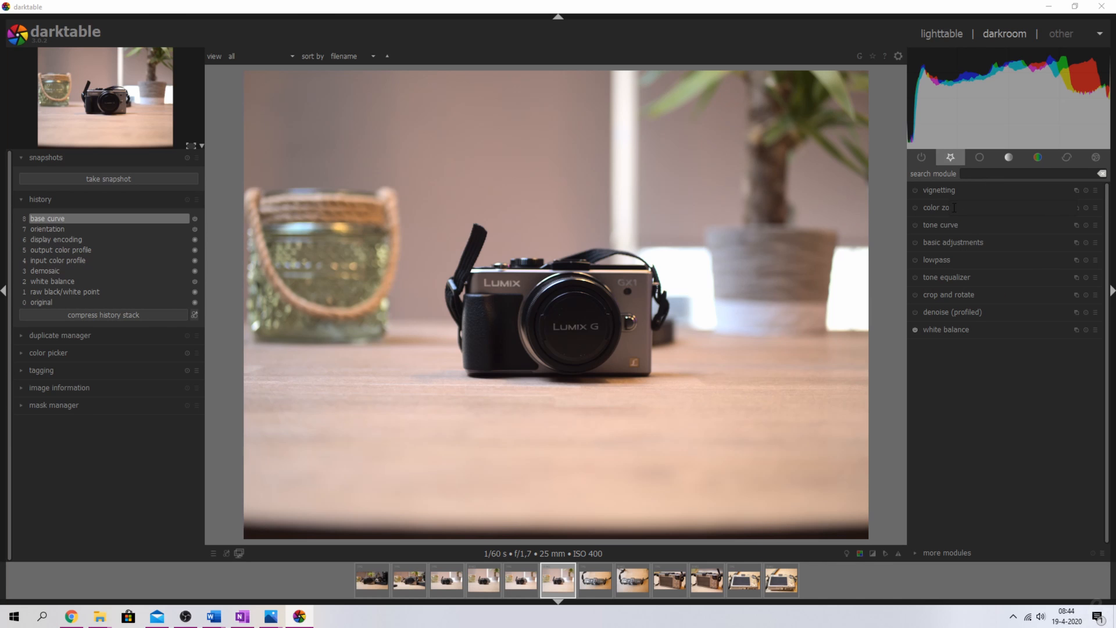
- Name the color zones instance 'Test', then rename it to 'plant'
{"action": "type", "text": "Test"}
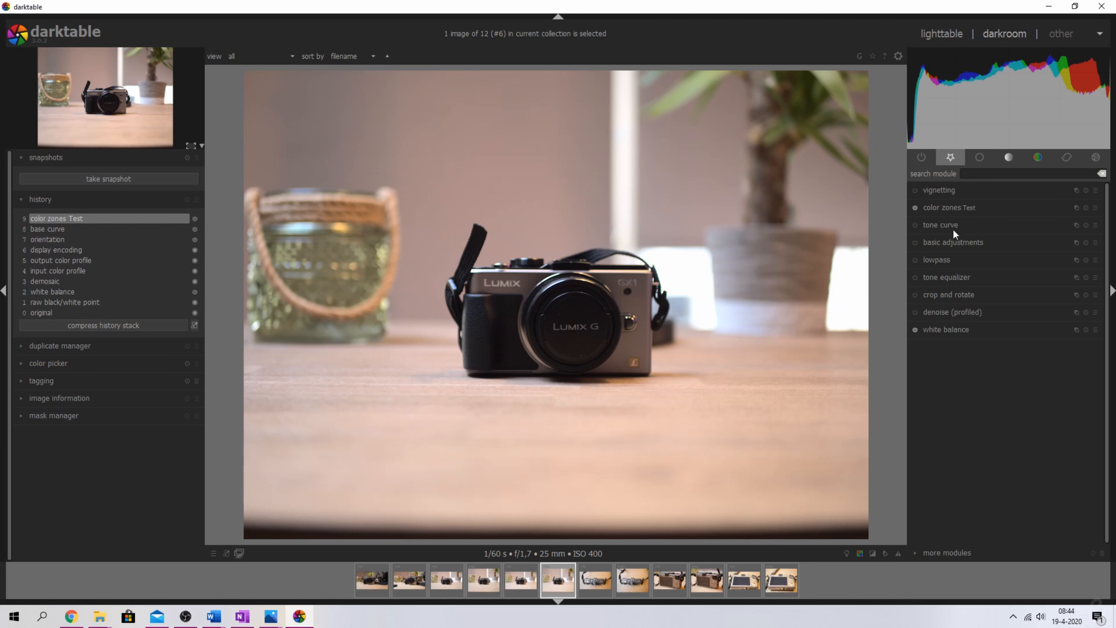
{"action": "mouse_move", "coordinate": [948, 207]}
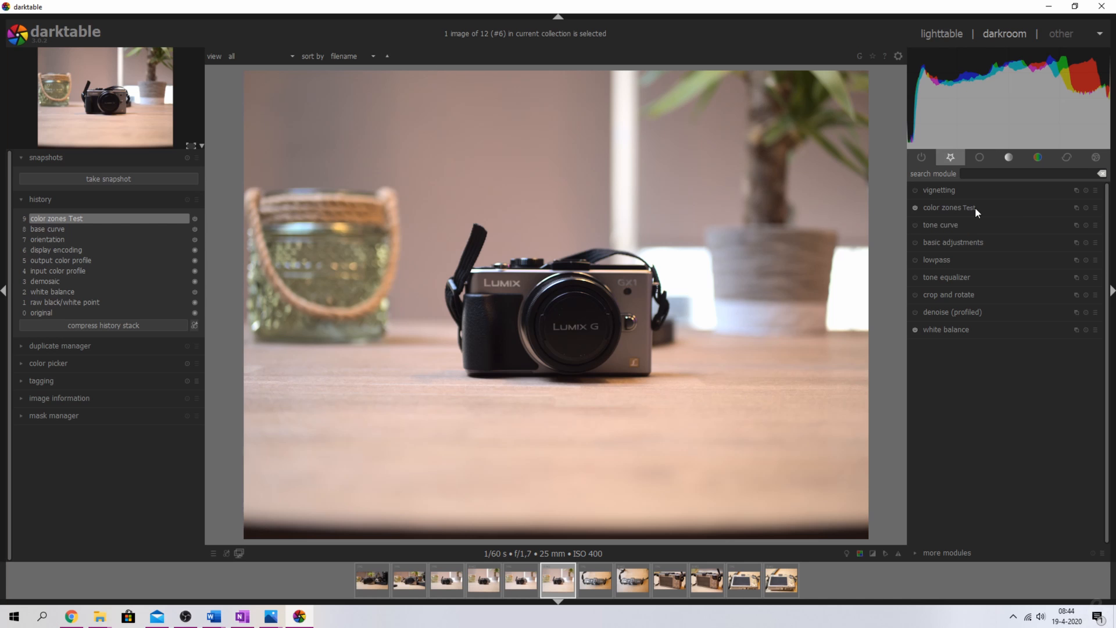
{"action": "double_click", "coordinate": [957, 207]}
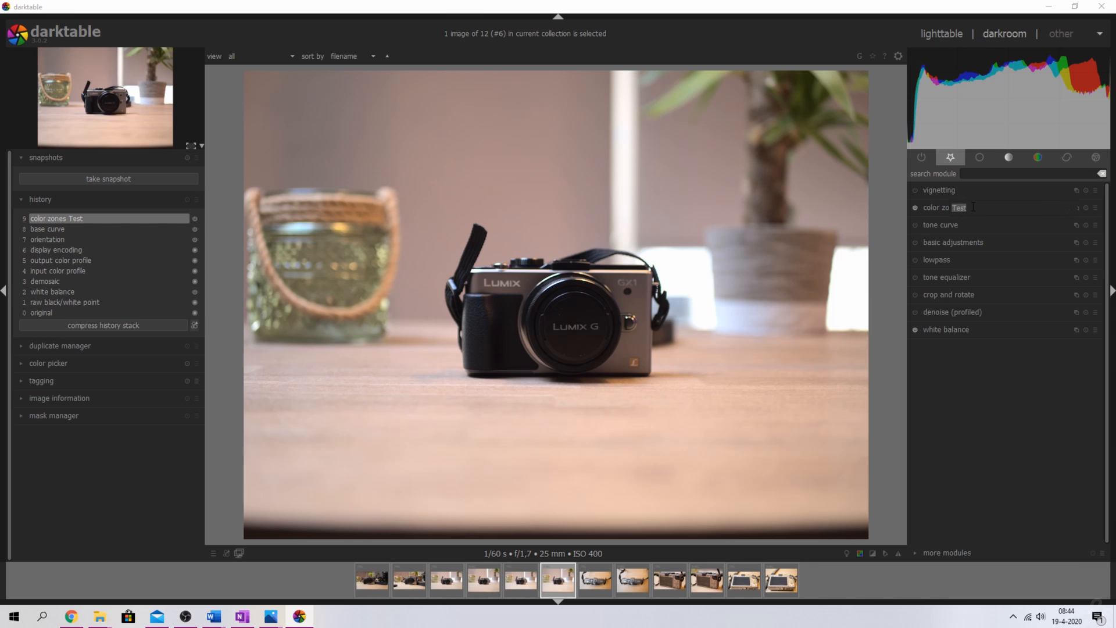
{"action": "type", "text": "plant"}
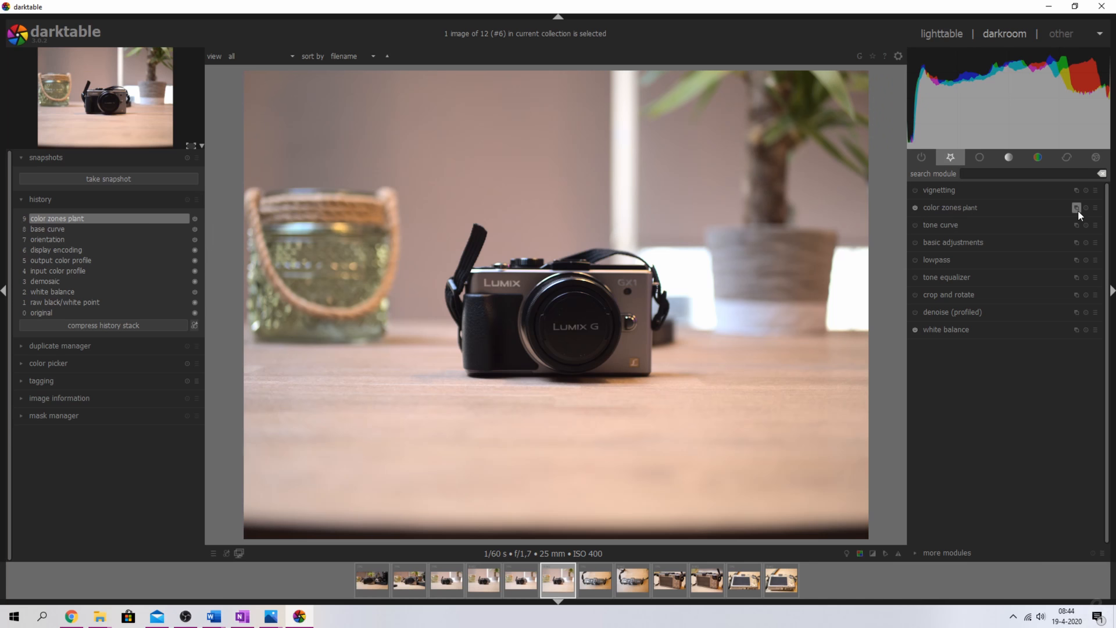
- Create a second color zones instance and name it 'Camera'
{"action": "left_click", "coordinate": [1075, 207]}
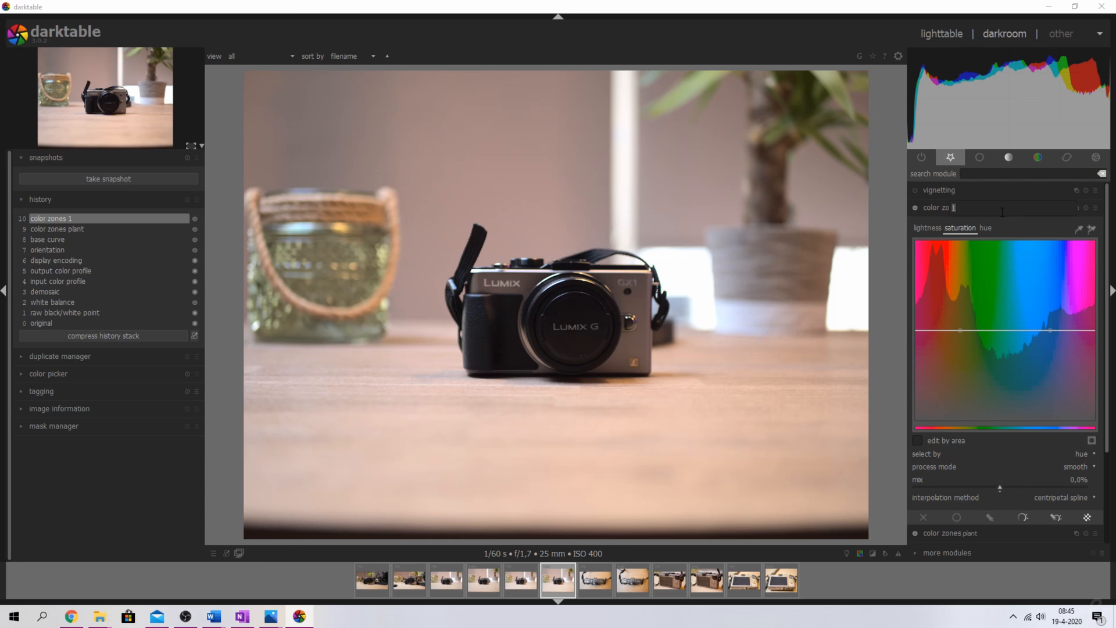
{"action": "type", "text": "Camera"}
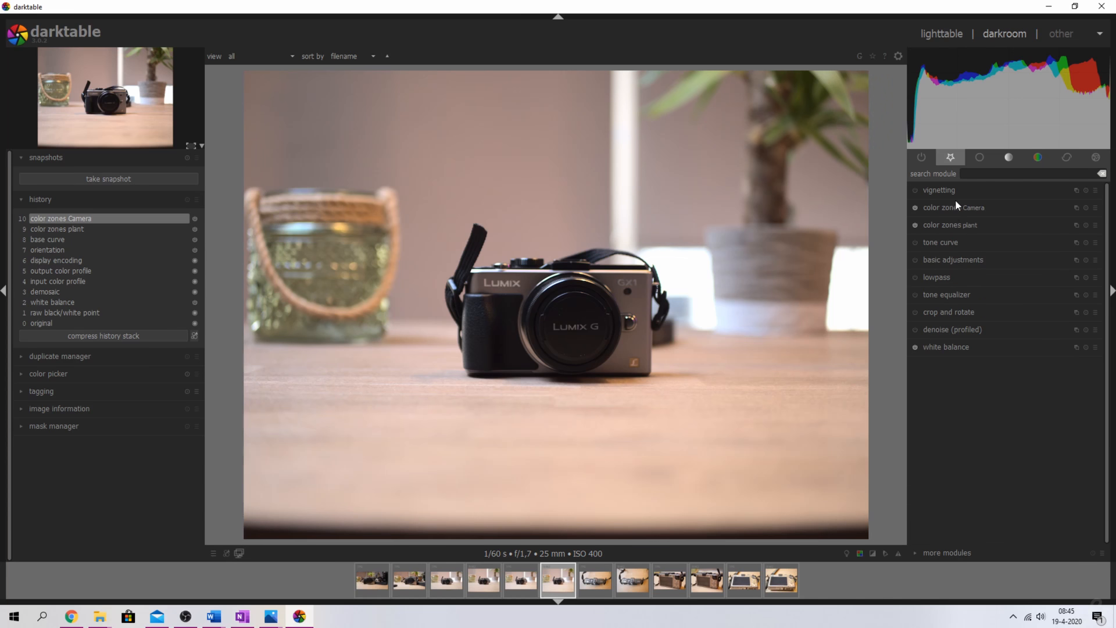
{"action": "mouse_move", "coordinate": [897, 158]}
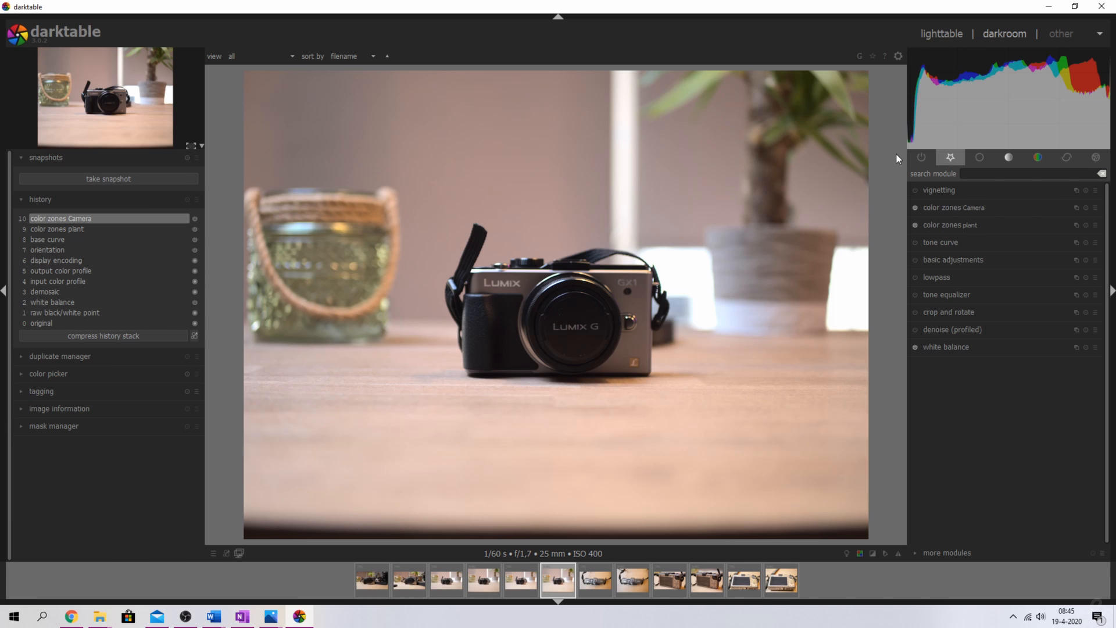
{"action": "mouse_move", "coordinate": [717, 280]}
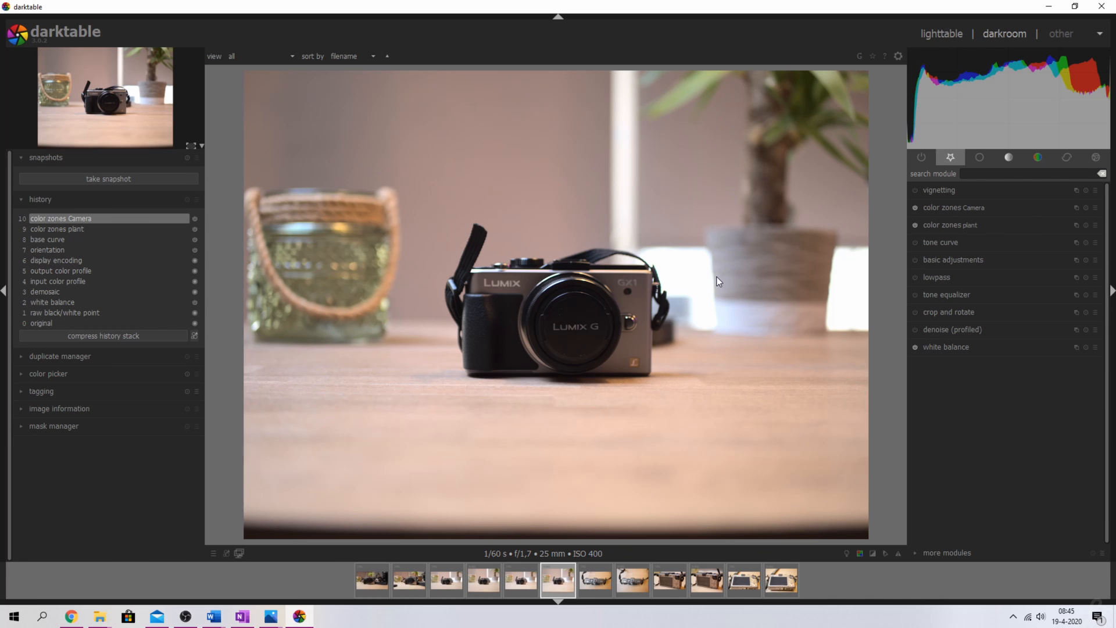
{"action": "mouse_move", "coordinate": [781, 397]}
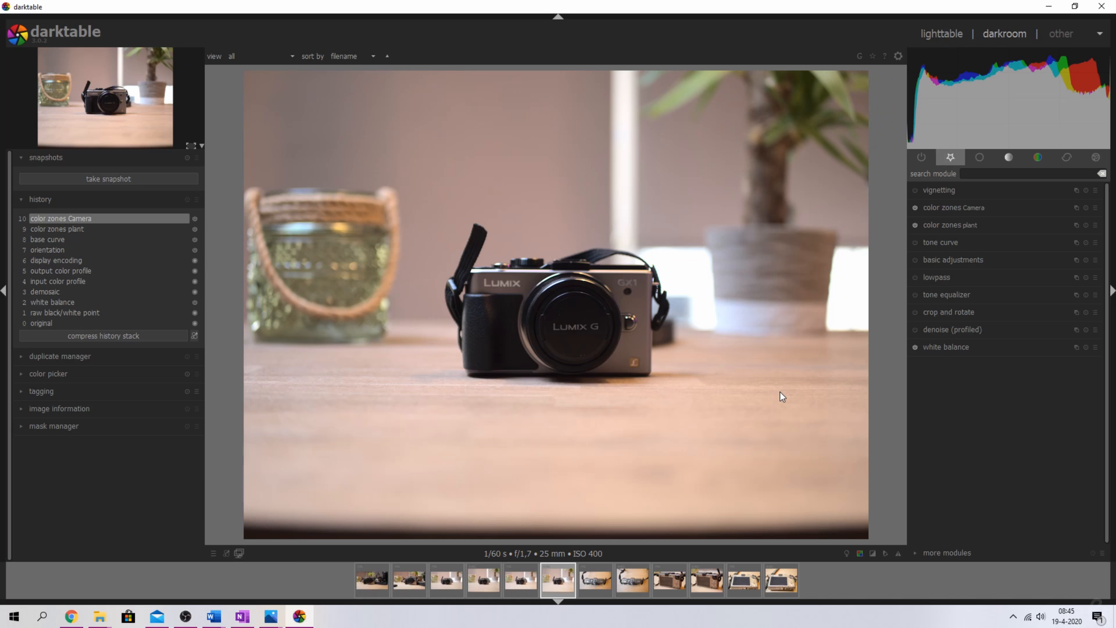
- Expand the vignetting module to reach its scale setting
{"action": "left_click", "coordinate": [939, 190]}
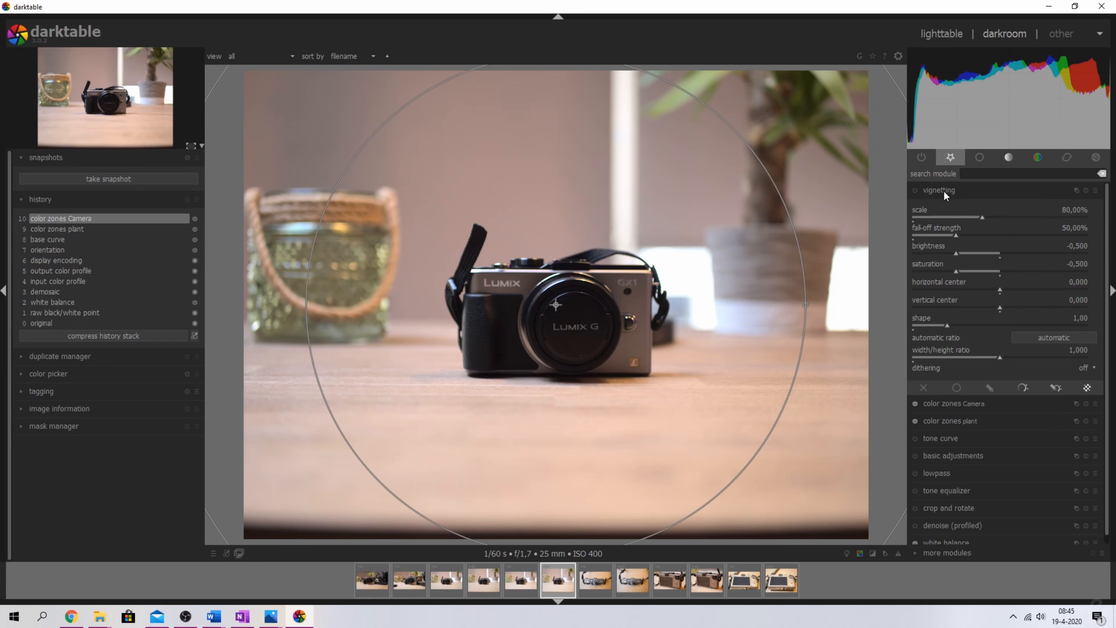
{"action": "left_click", "coordinate": [939, 190]}
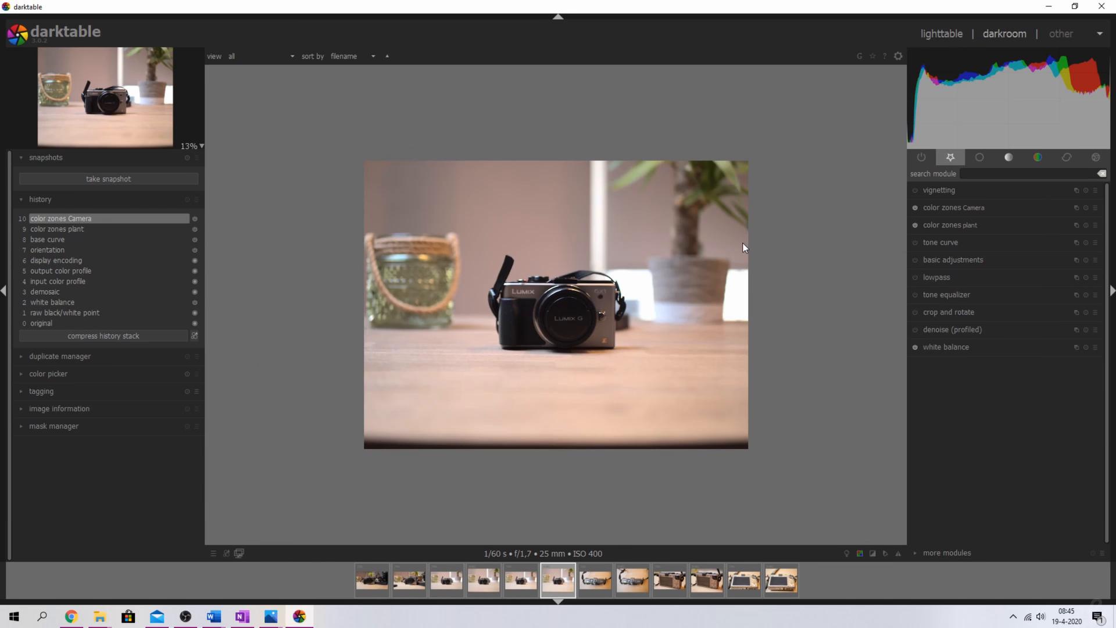
{"action": "left_click", "coordinate": [939, 190]}
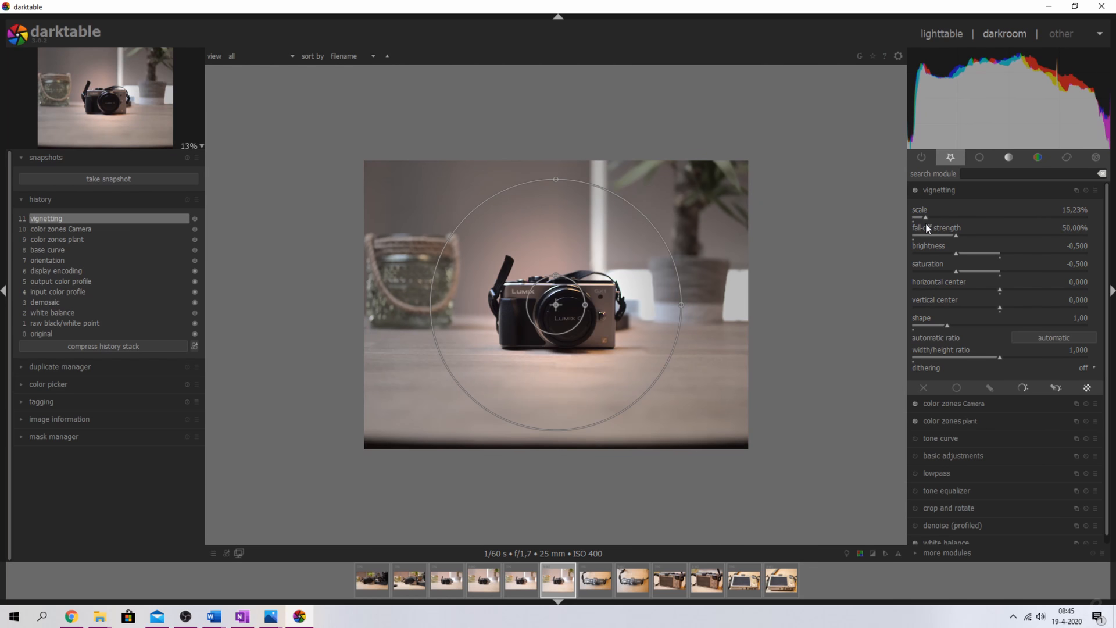
{"action": "mouse_move", "coordinate": [982, 250]}
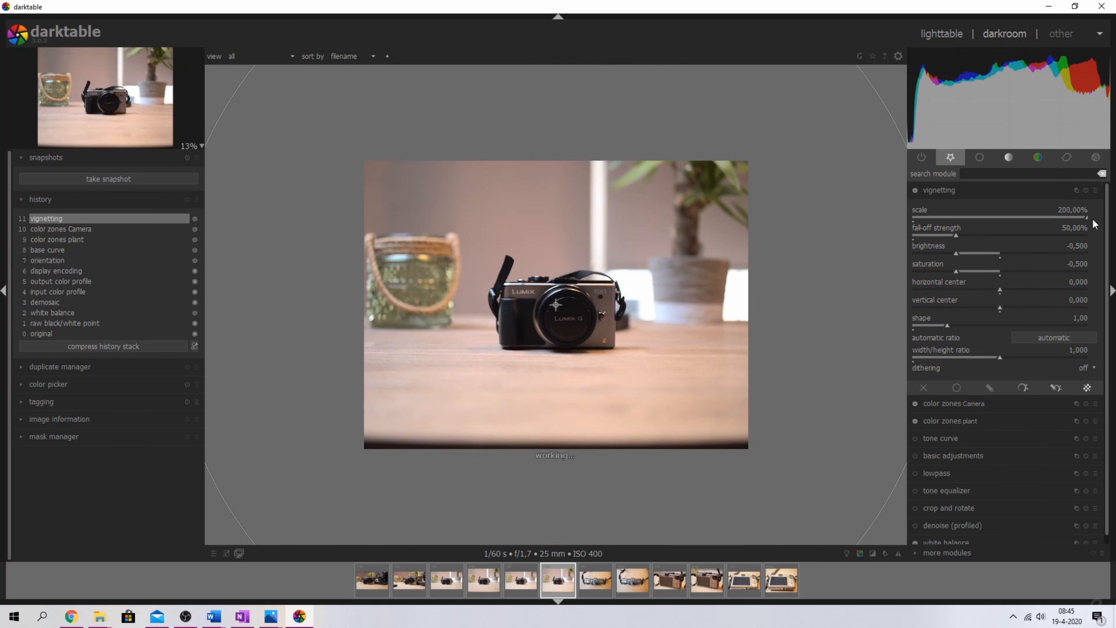
{"action": "mouse_move", "coordinate": [832, 267]}
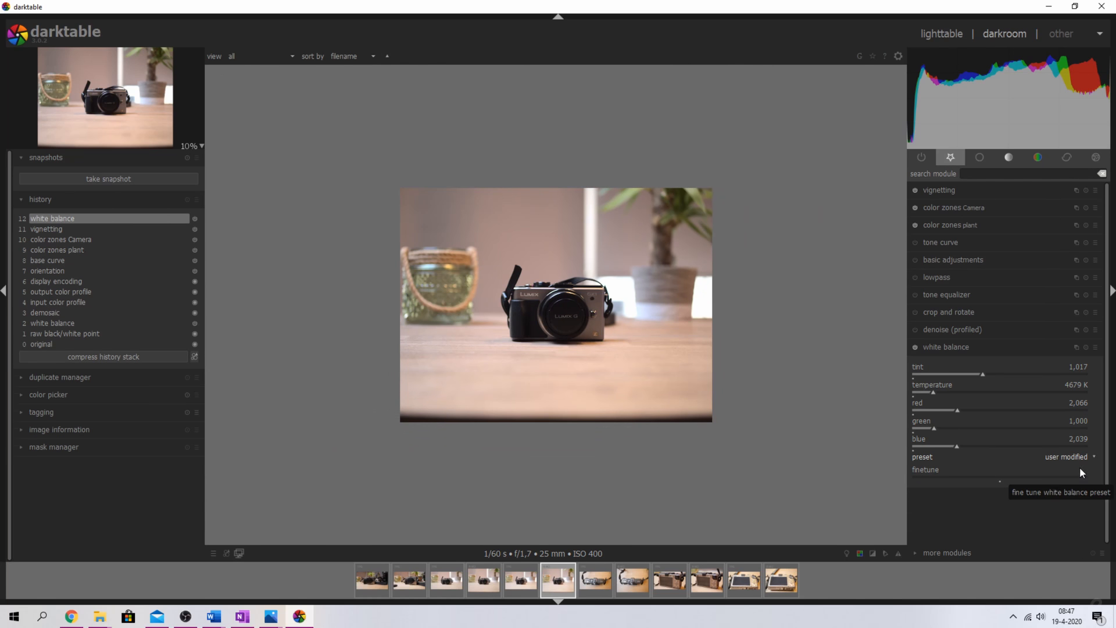
{"action": "mouse_move", "coordinate": [988, 374]}
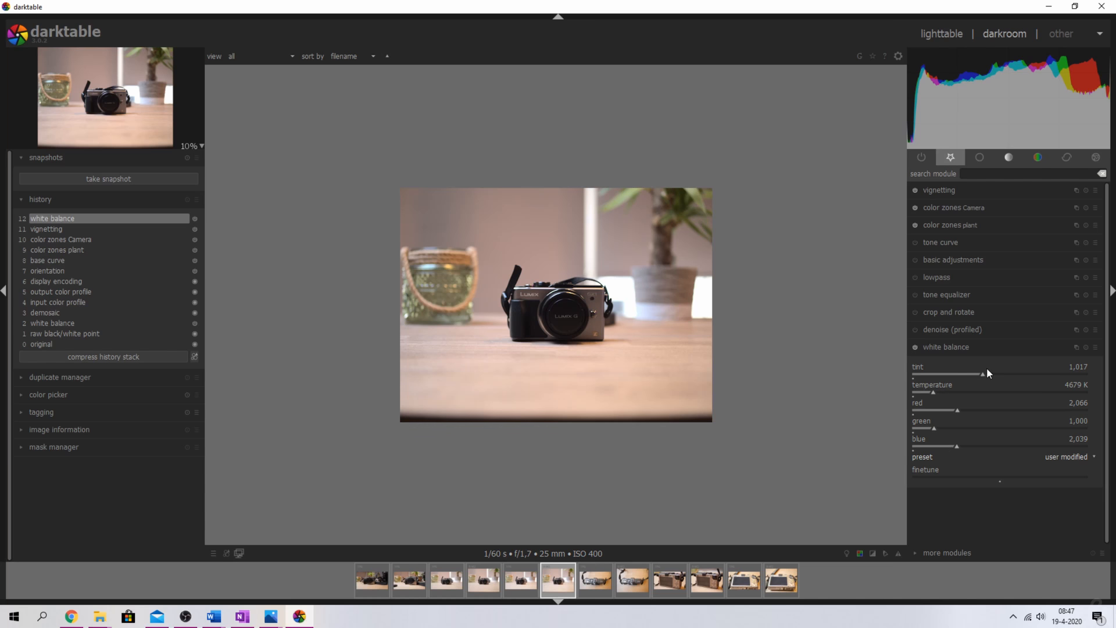
- Browse the white balance preset list and keep the user-modified setting unchanged
{"action": "left_click", "coordinate": [1067, 456]}
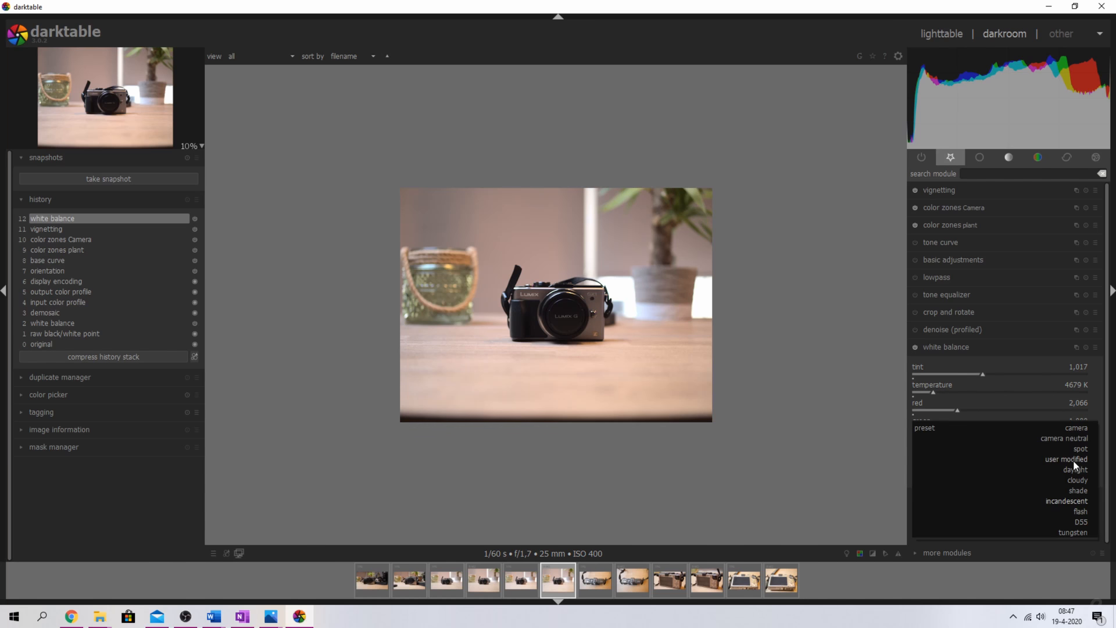
{"action": "left_click", "coordinate": [1066, 459]}
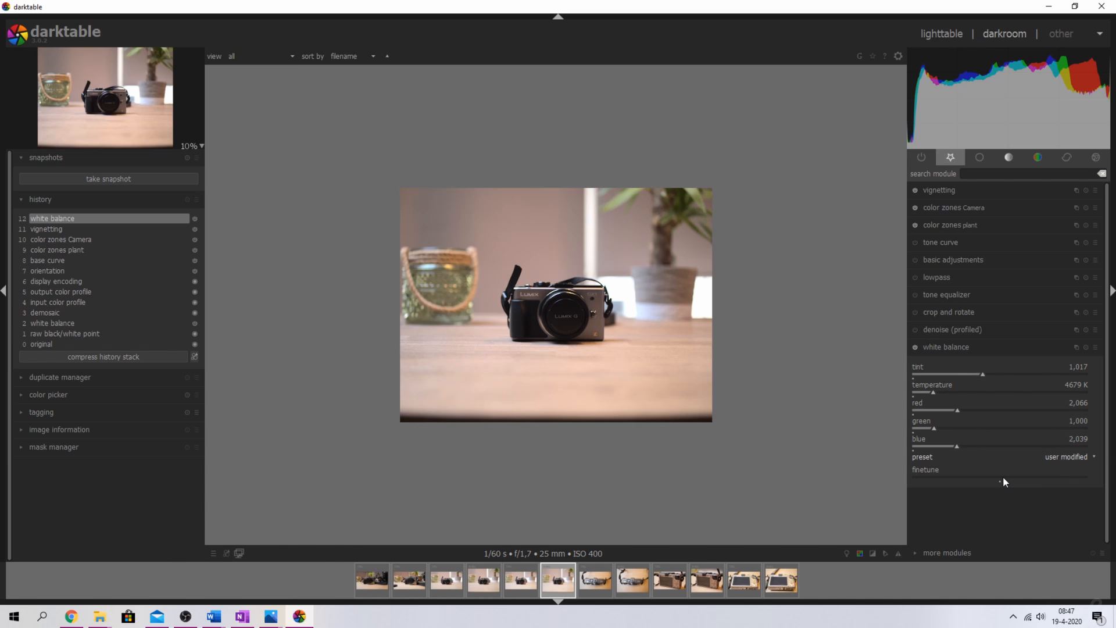
{"action": "mouse_move", "coordinate": [1003, 482]}
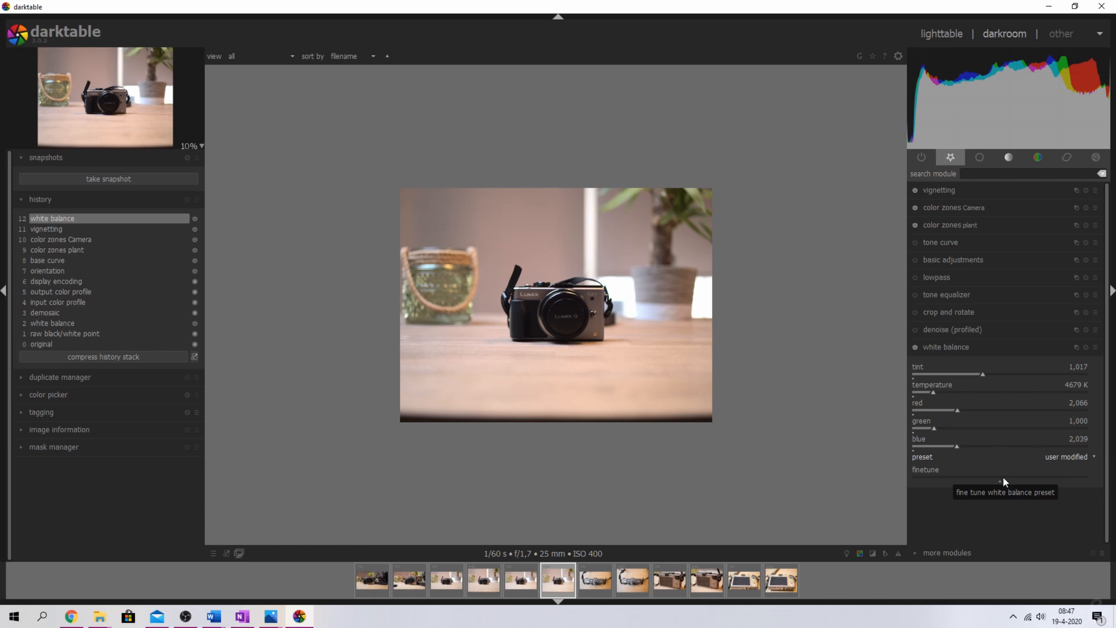
{"action": "left_click", "coordinate": [948, 312]}
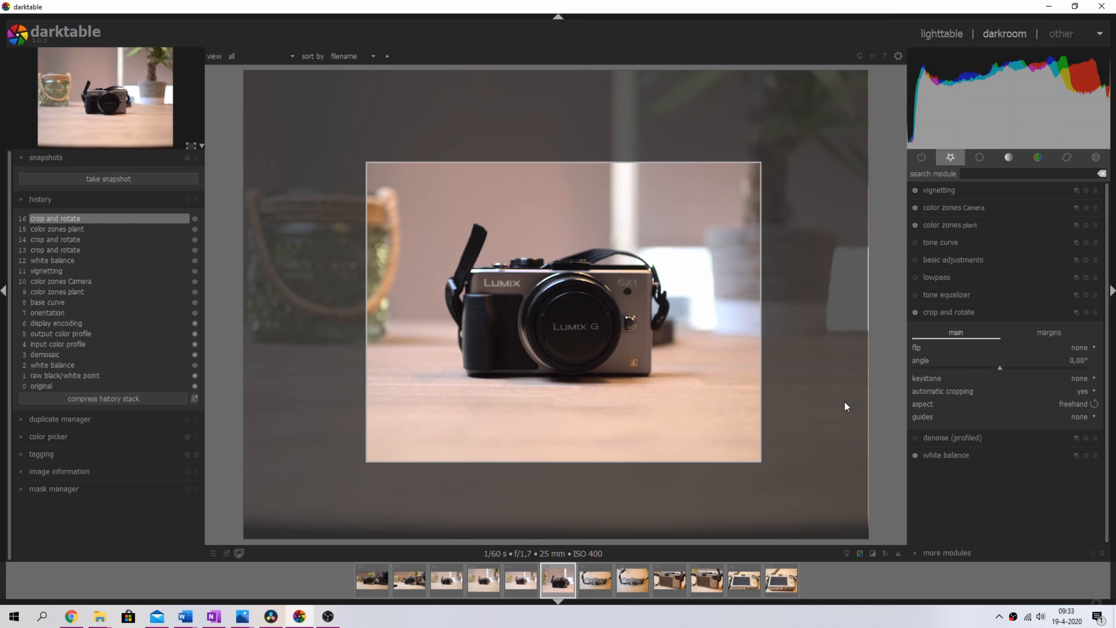
{"action": "mouse_move", "coordinate": [695, 356]}
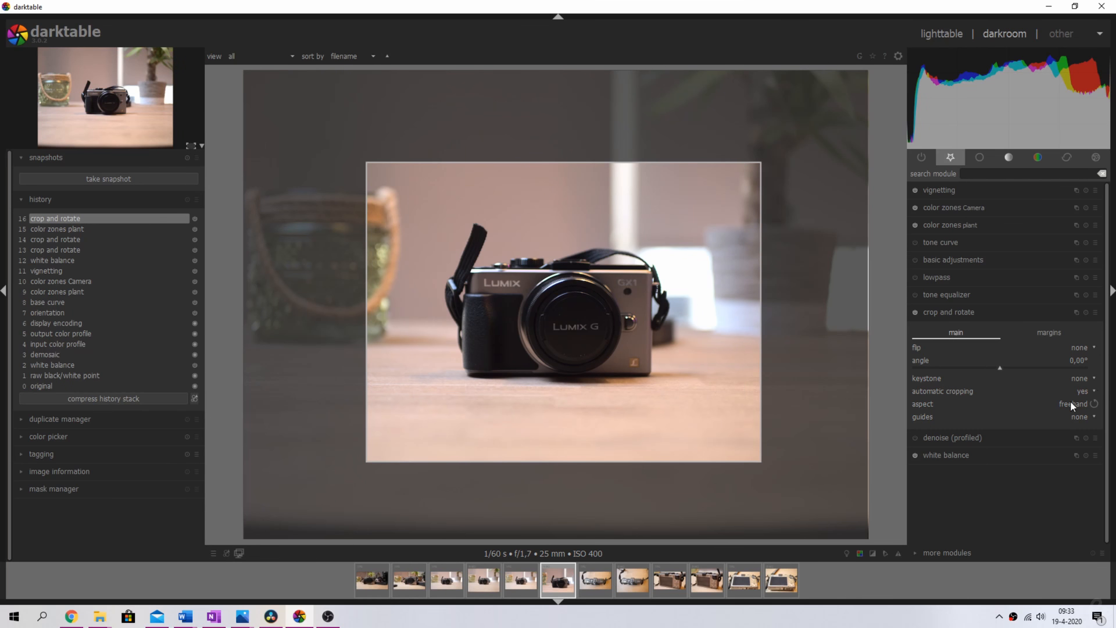
{"action": "mouse_move", "coordinate": [373, 171]}
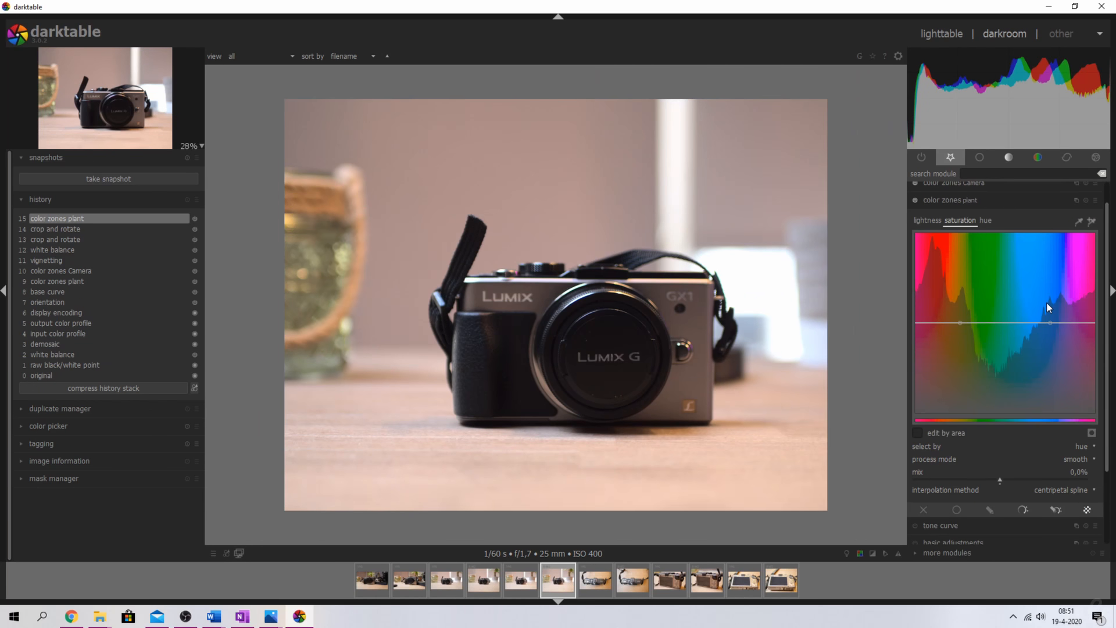
{"action": "mouse_move", "coordinate": [1023, 265]}
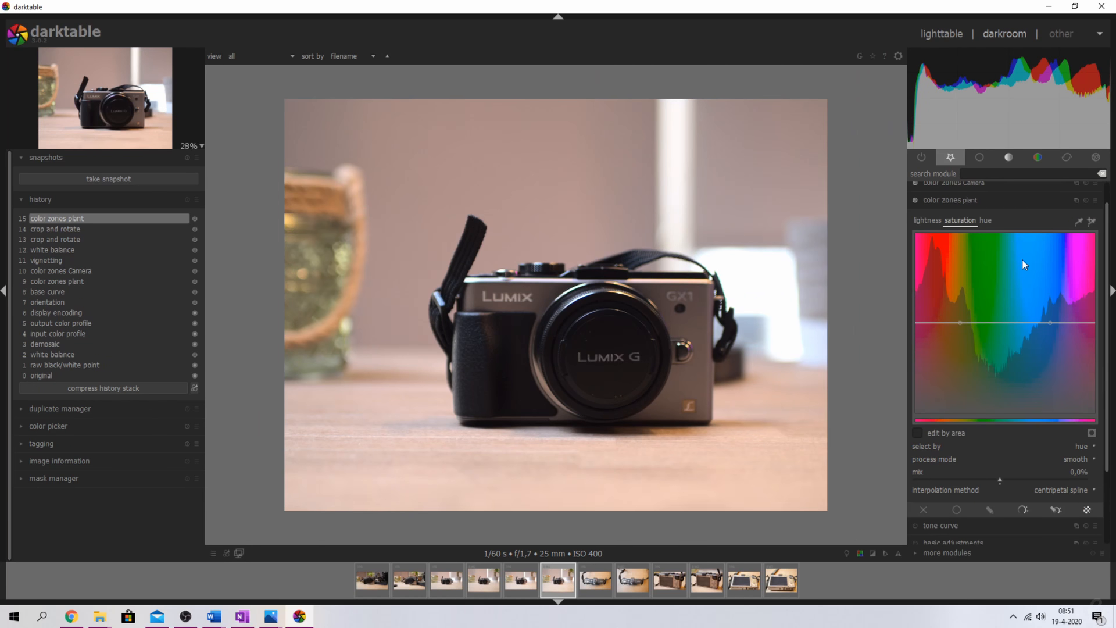
{"action": "mouse_move", "coordinate": [1101, 361]}
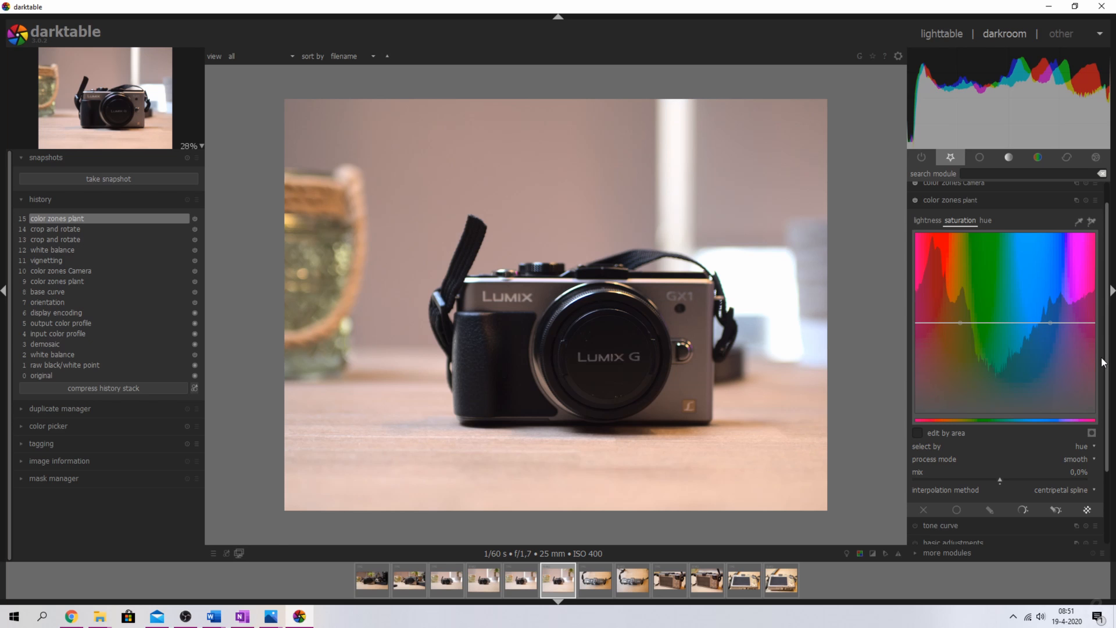
{"action": "mouse_move", "coordinate": [1102, 305]}
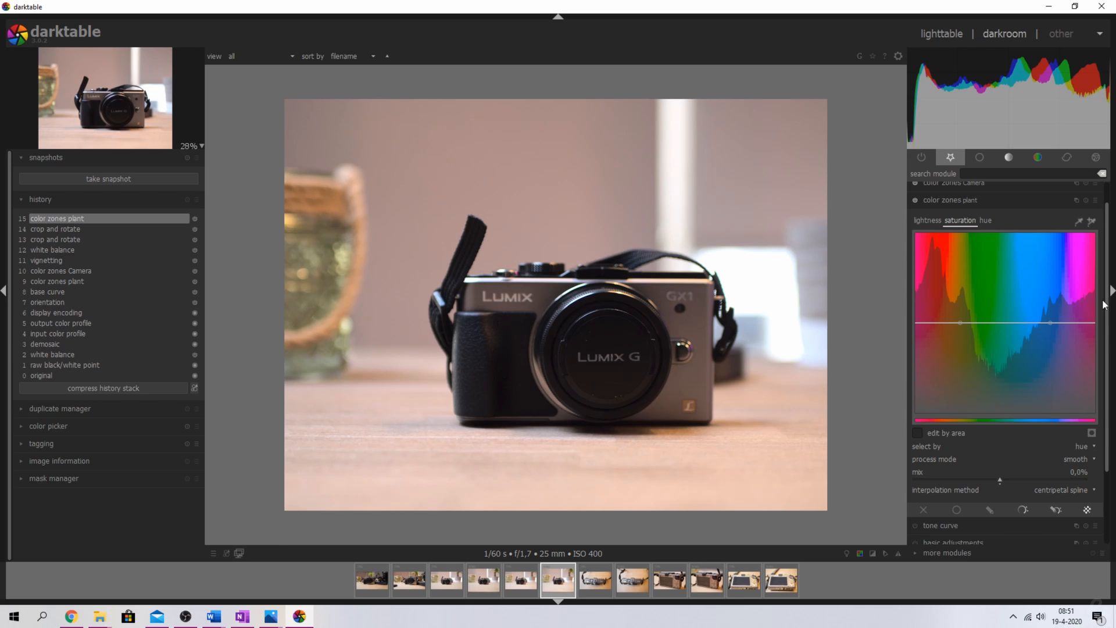
{"action": "mouse_move", "coordinate": [986, 395]}
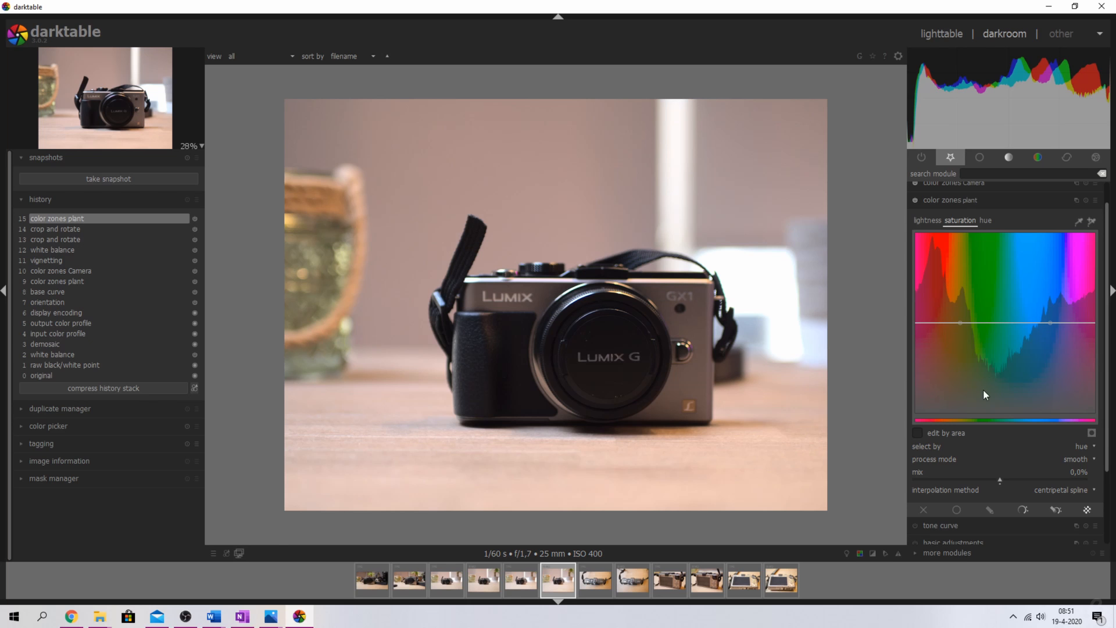
- Enable uniform blending on the 'plant' instance, normal mode at 100% opacity
{"action": "left_click", "coordinate": [957, 509]}
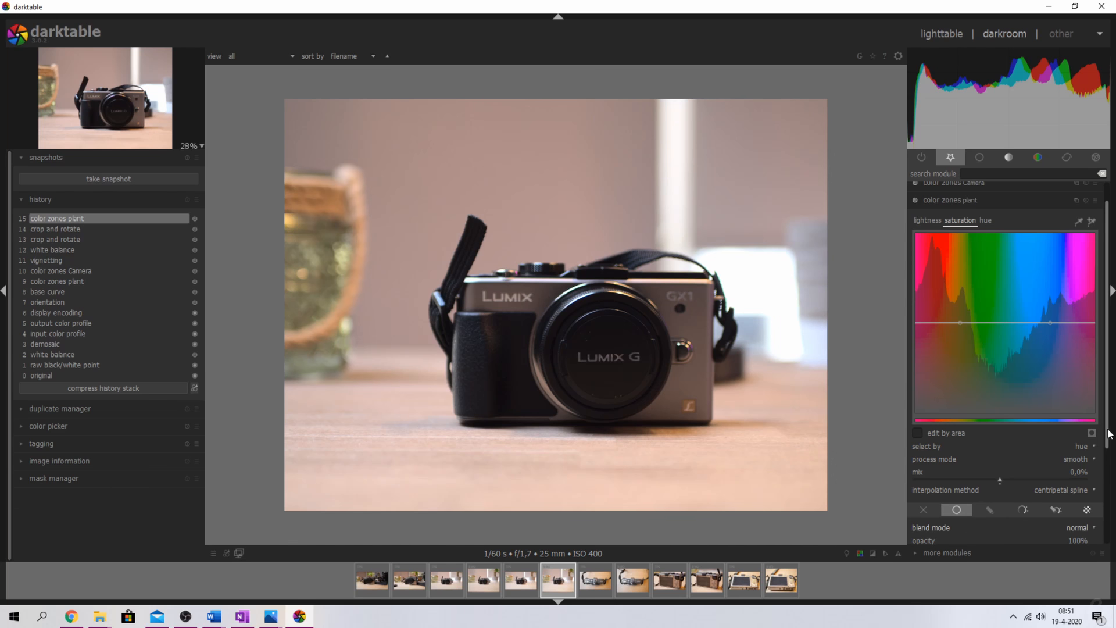
{"action": "scroll", "scroll_direction": "down", "scroll_amount": 3}
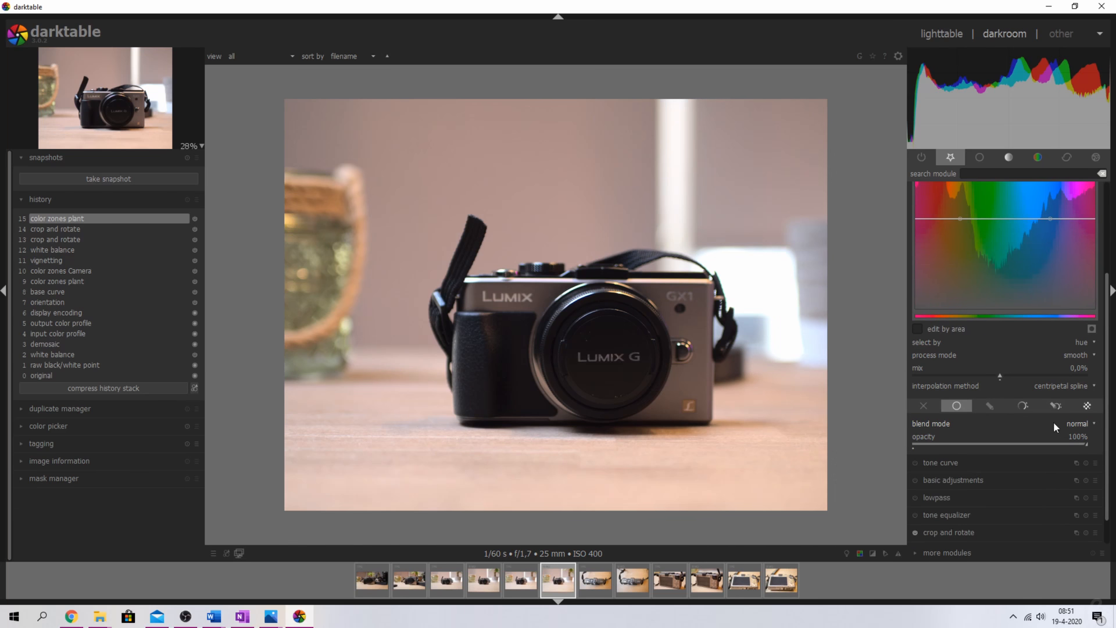
- Set the 'plant' instance blend mode to average, then browse the categorized mode list again
{"action": "left_click", "coordinate": [1079, 423]}
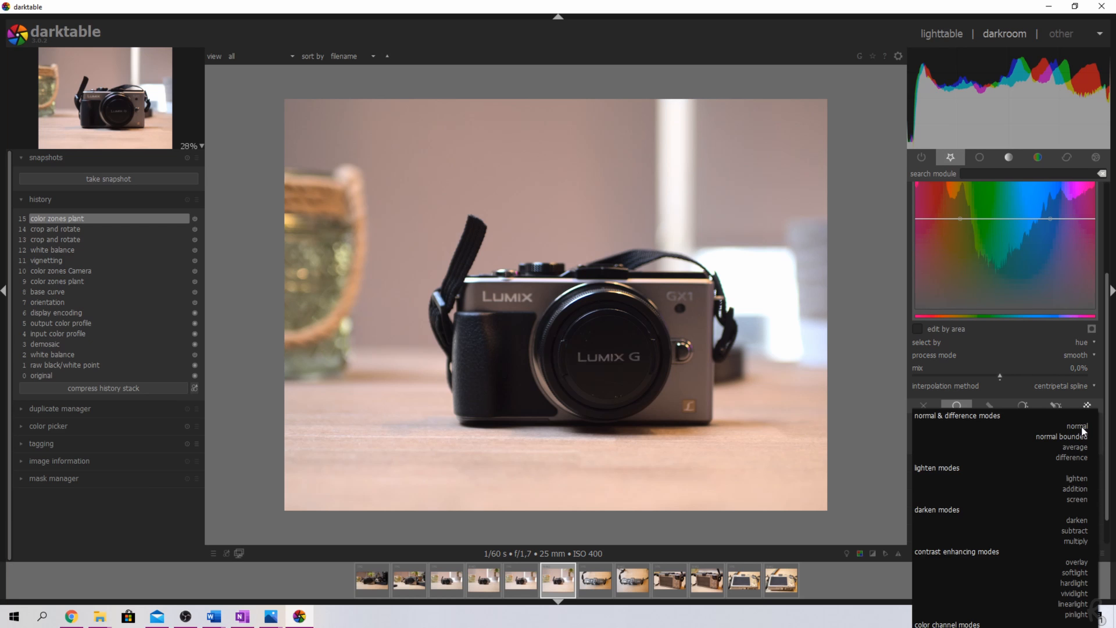
{"action": "mouse_move", "coordinate": [1080, 477]}
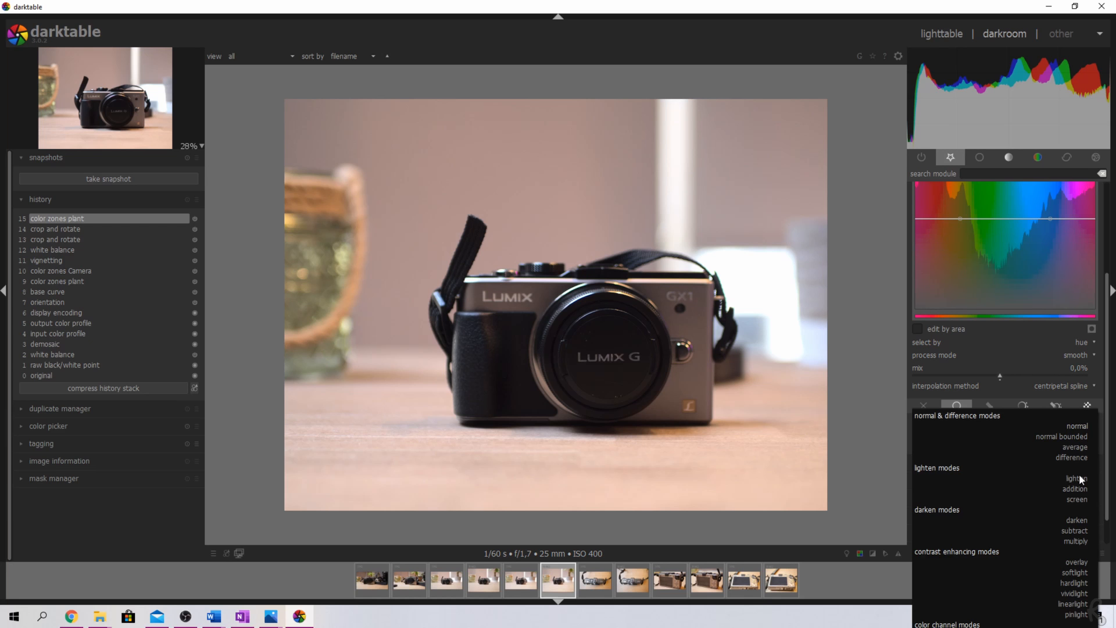
{"action": "mouse_move", "coordinate": [1007, 464]}
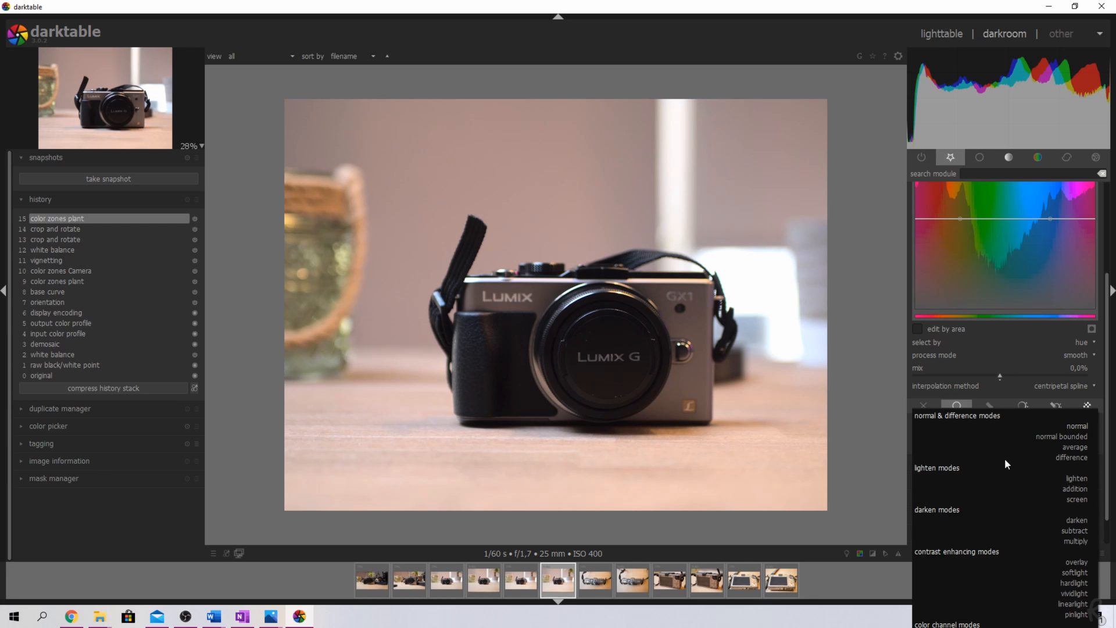
{"action": "mouse_move", "coordinate": [956, 430]}
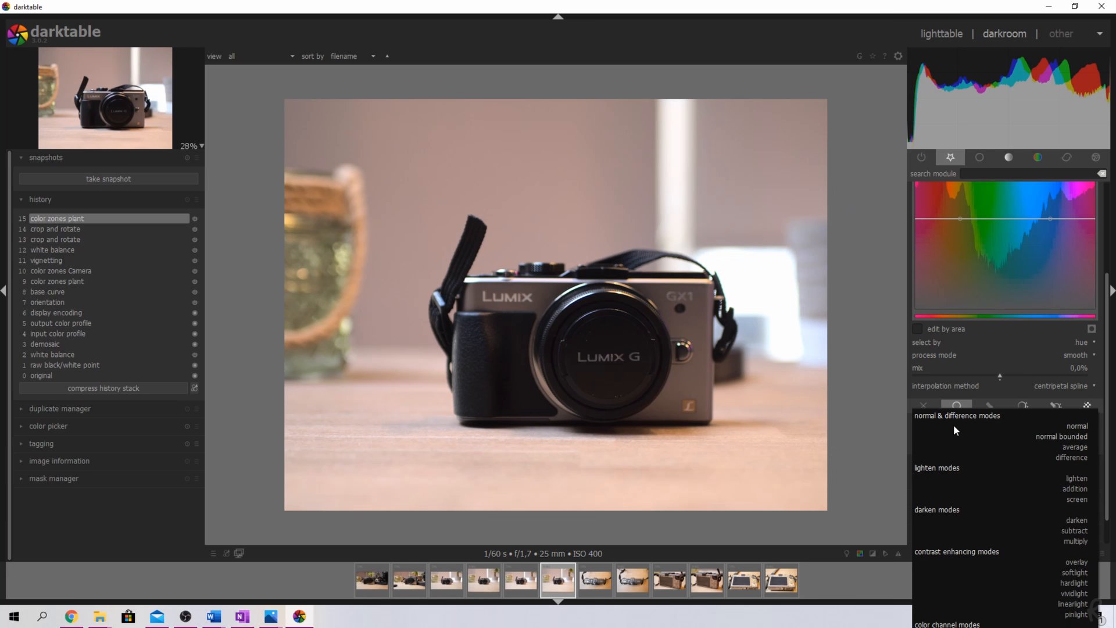
{"action": "mouse_move", "coordinate": [956, 481]}
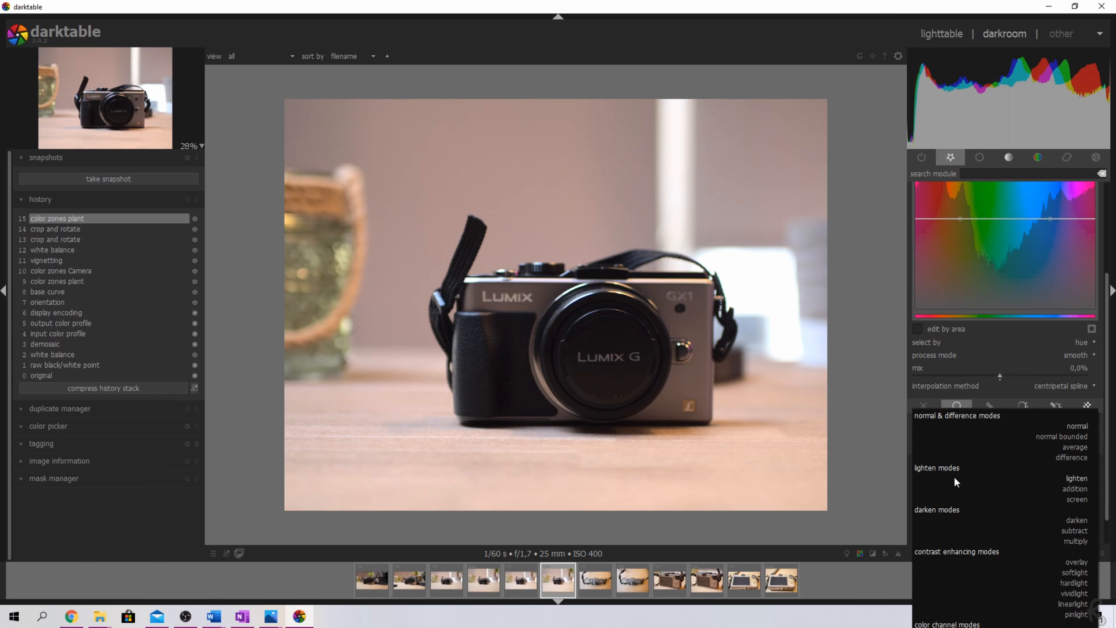
{"action": "mouse_move", "coordinate": [963, 566]}
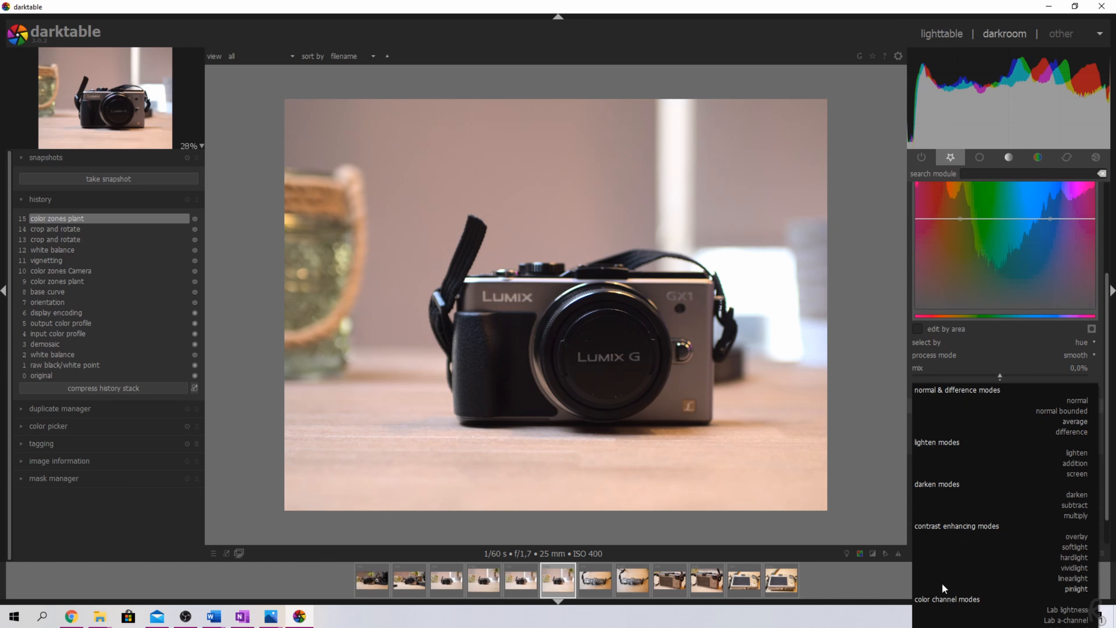
{"action": "mouse_move", "coordinate": [1076, 453]}
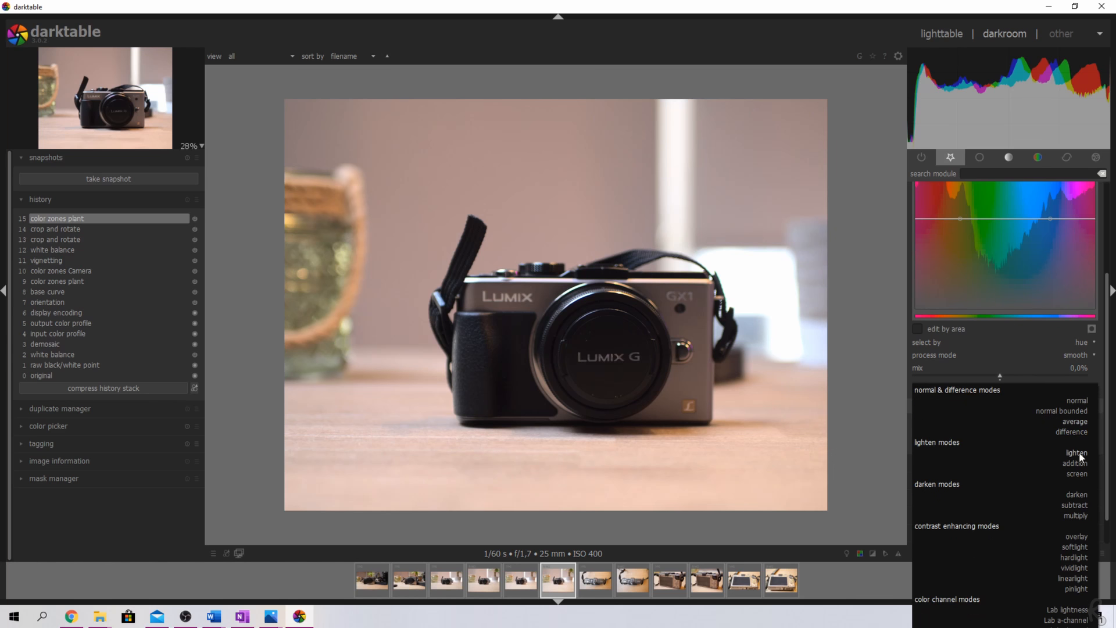
{"action": "mouse_move", "coordinate": [1076, 455]}
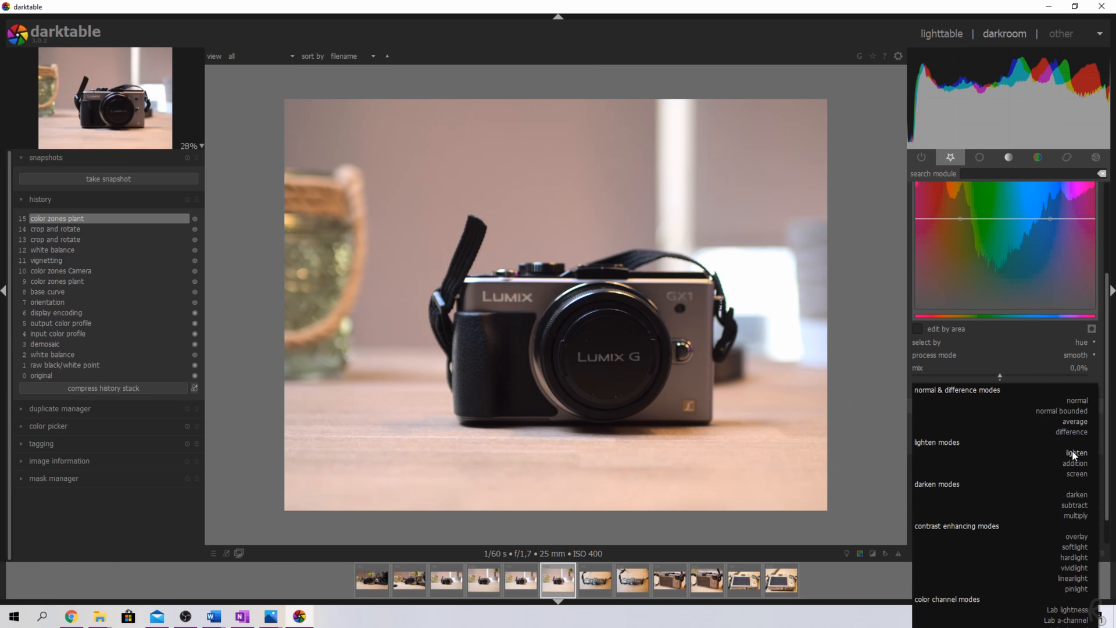
{"action": "mouse_move", "coordinate": [1076, 517]}
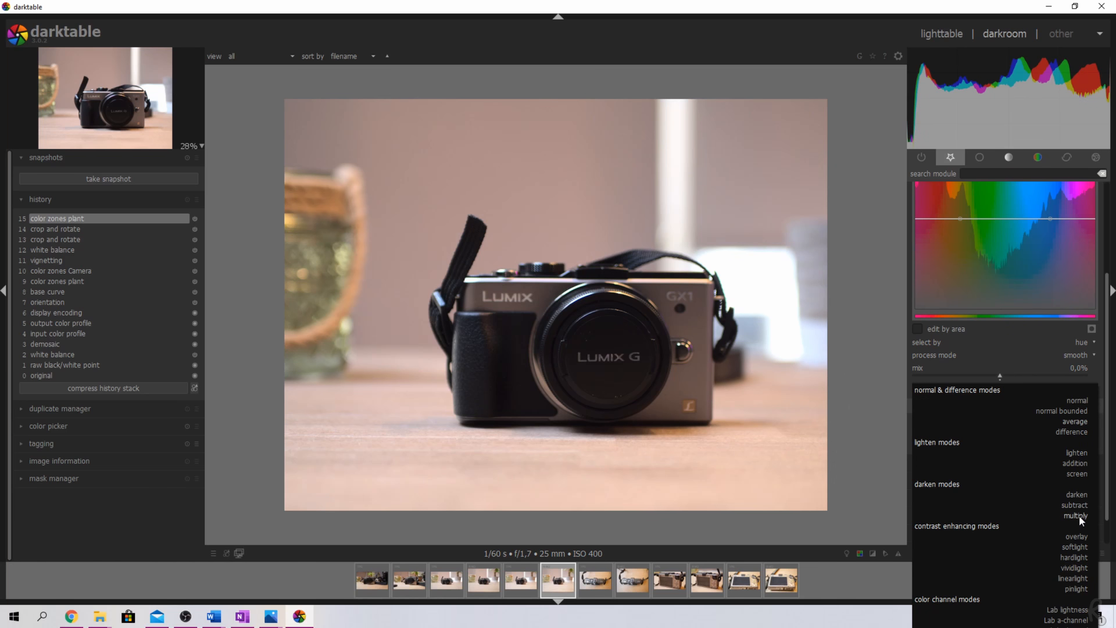
{"action": "mouse_move", "coordinate": [1079, 602]}
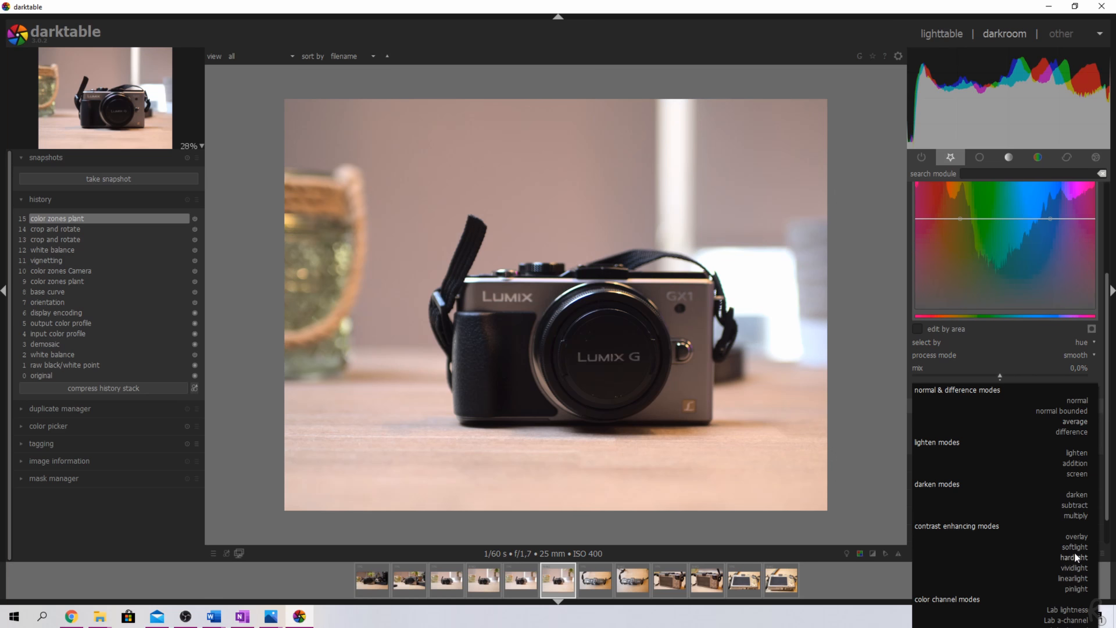
{"action": "left_click", "coordinate": [1074, 421]}
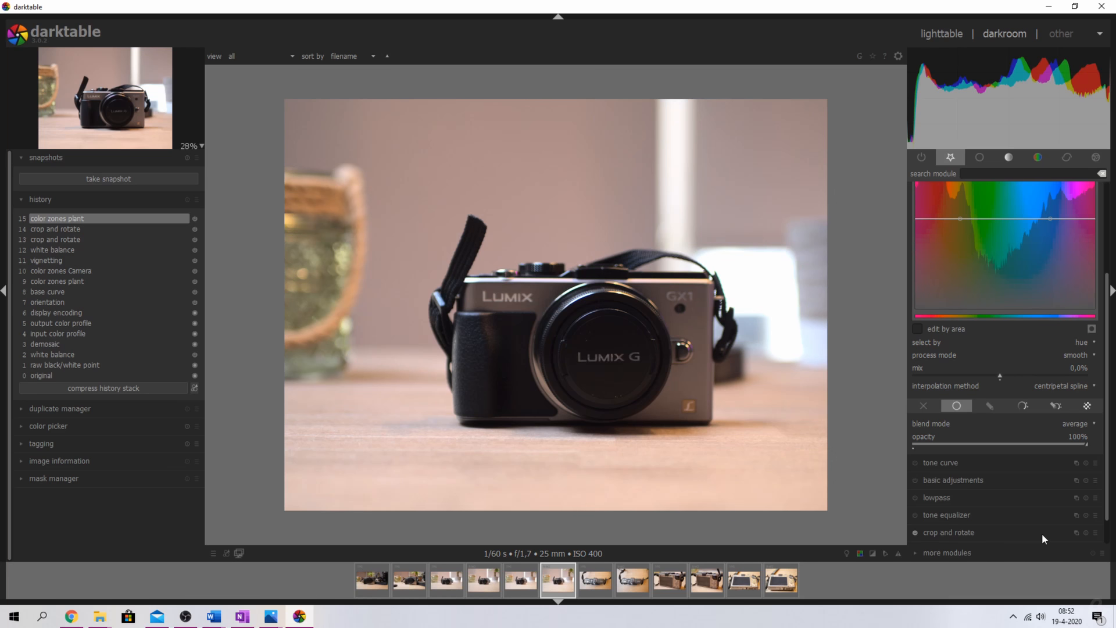
{"action": "left_click", "coordinate": [1074, 423]}
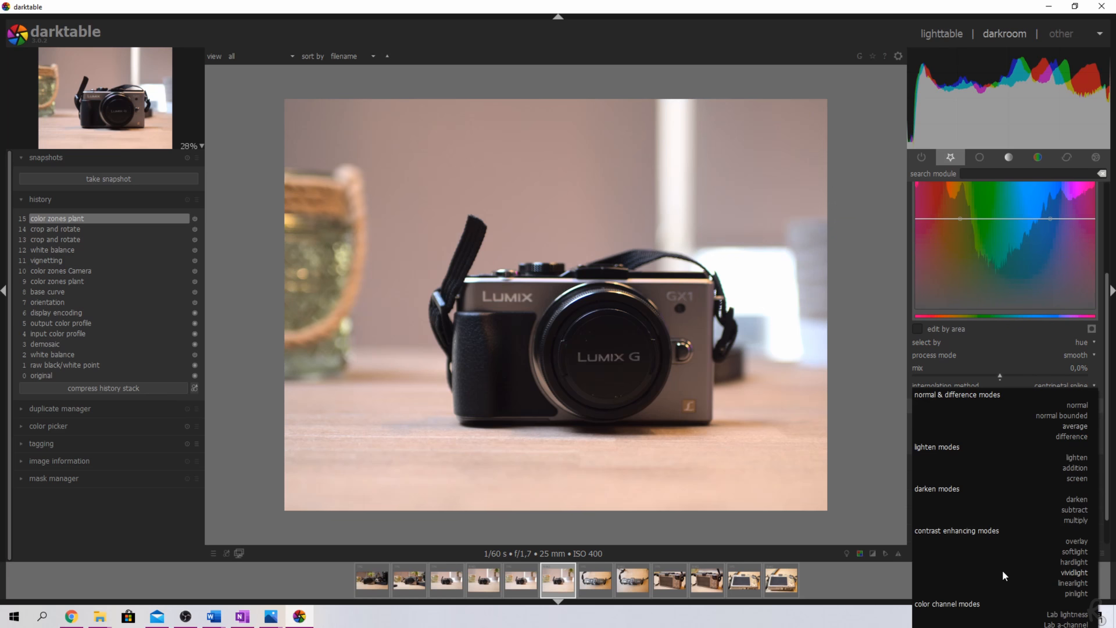
{"action": "scroll", "scroll_direction": "down", "scroll_amount": 3}
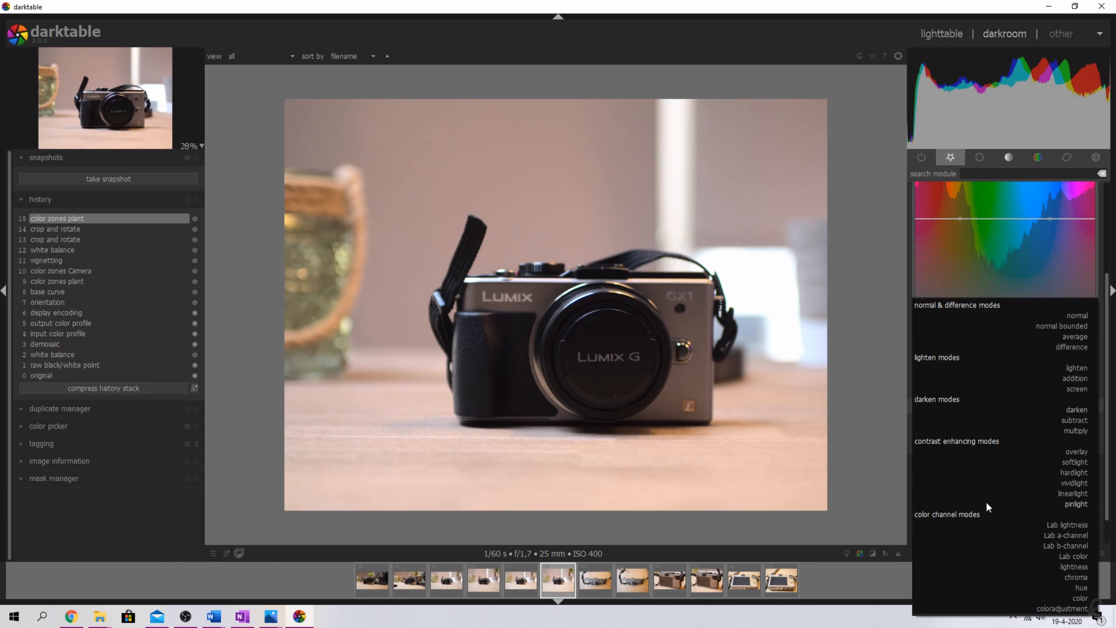